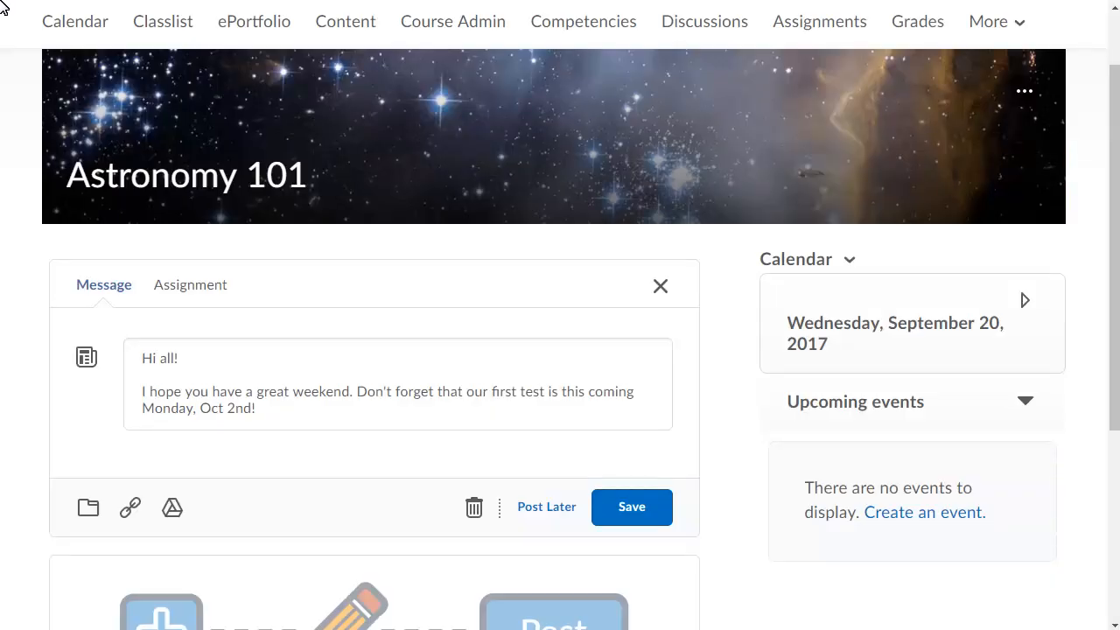
mouse_move(536, 413)
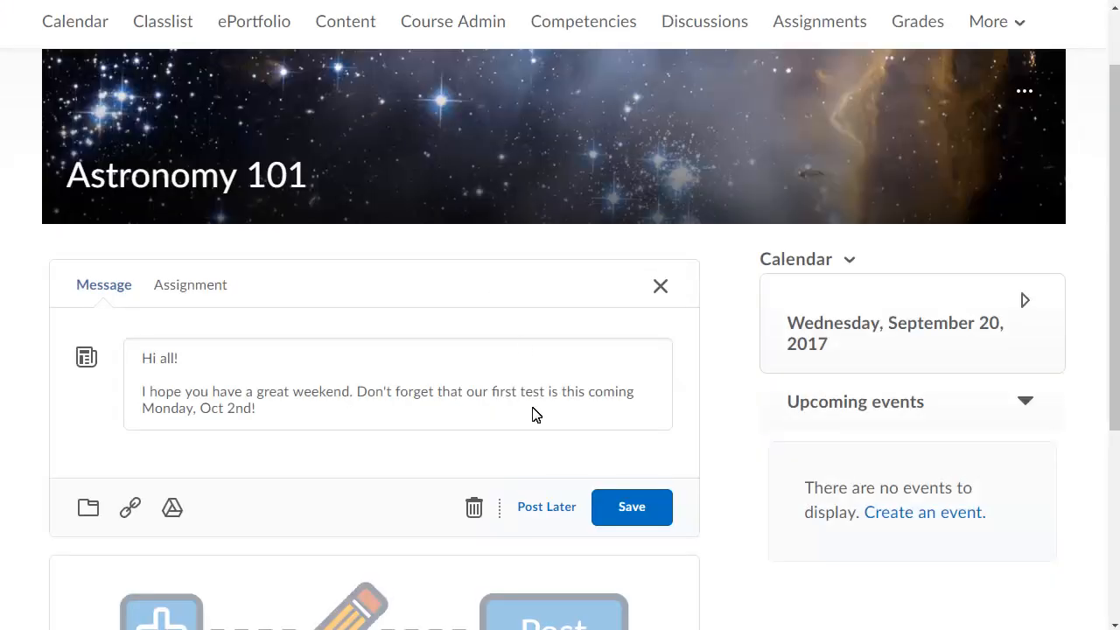
- Schedule the reminder post for 9/29/2017 at 8:30 AM and review the planned post
left_click(546, 508)
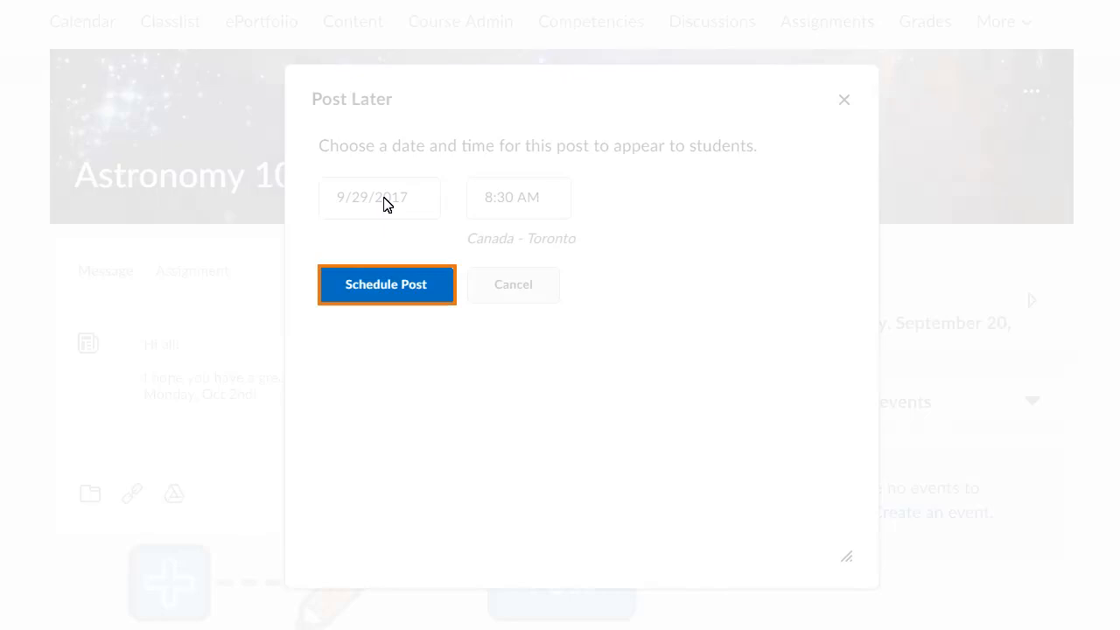
left_click(385, 284)
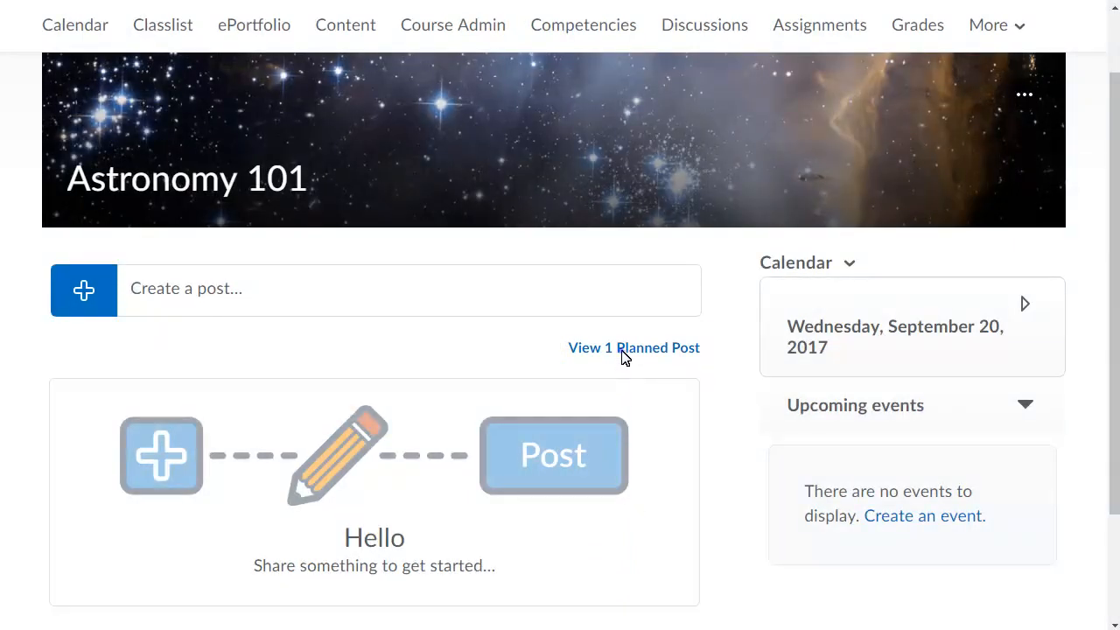
left_click(633, 347)
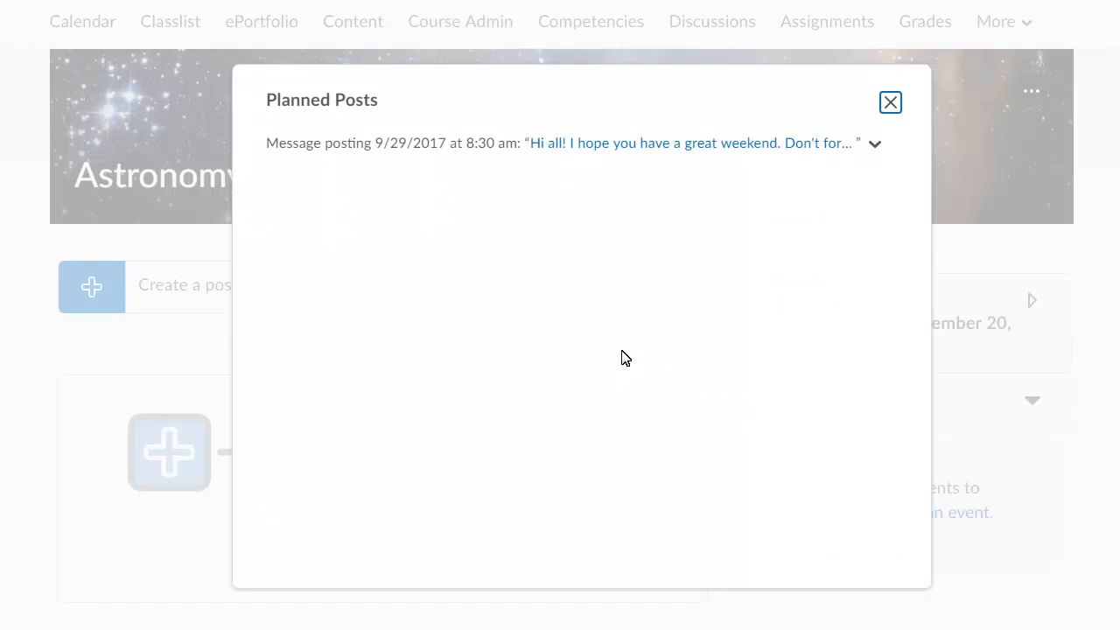
mouse_move(866, 232)
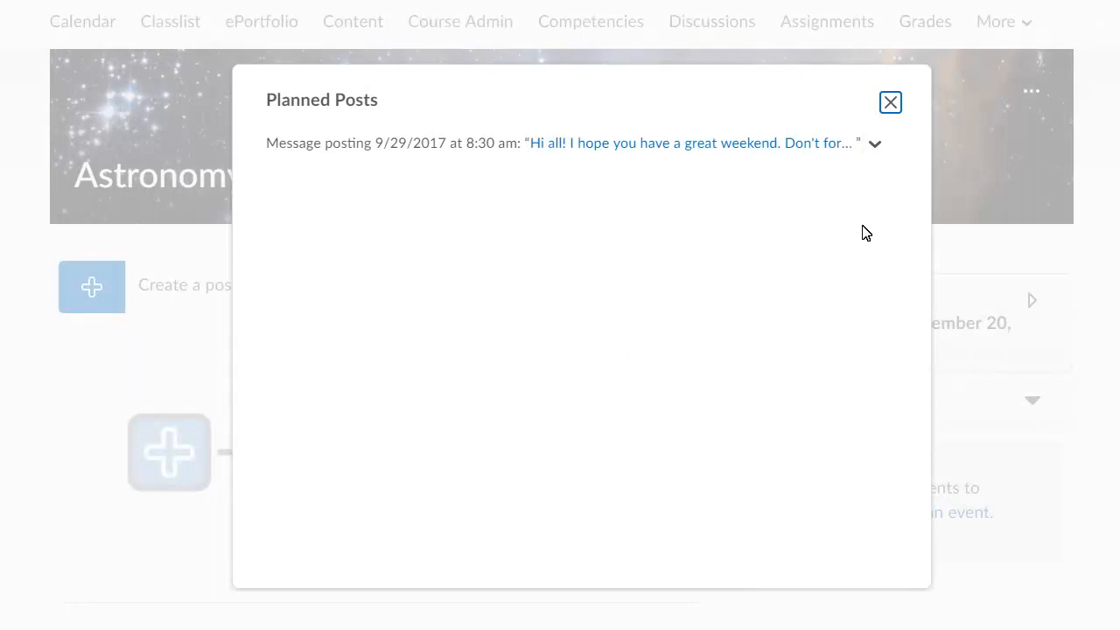
left_click(875, 144)
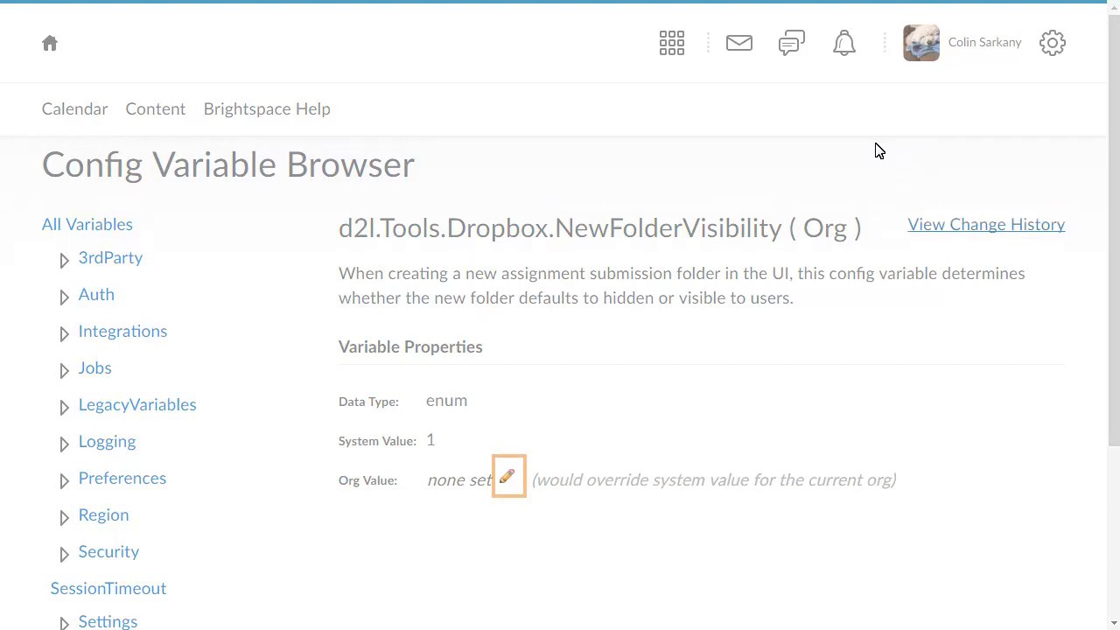
- Set the d2l.Tools.Dropbox.NewFolderVisibility org value to Visible and save it
left_click(508, 480)
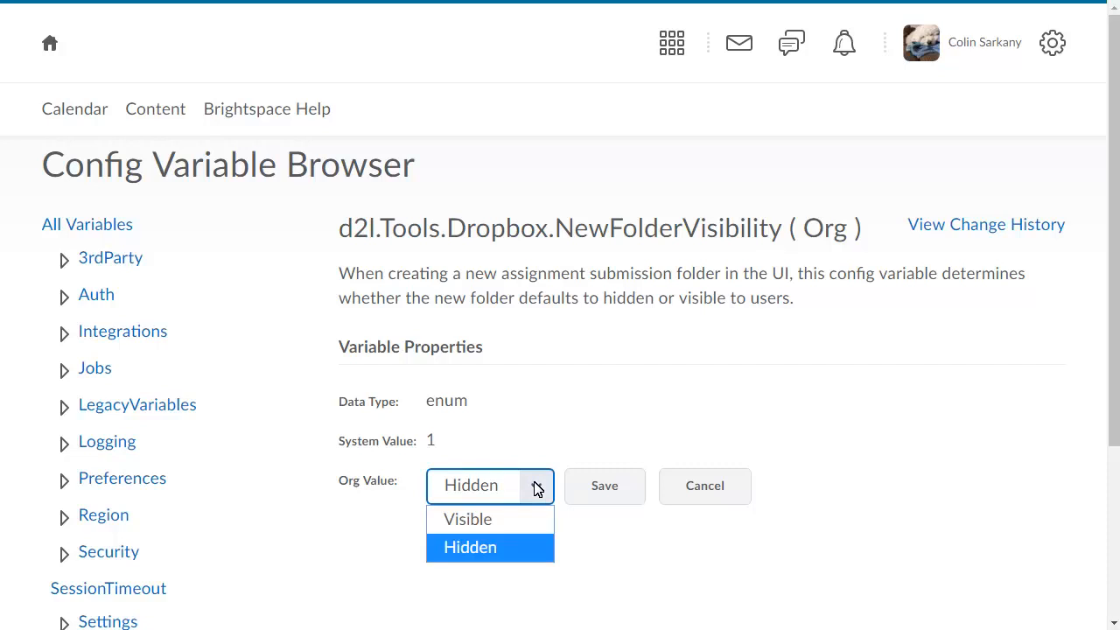
left_click(469, 518)
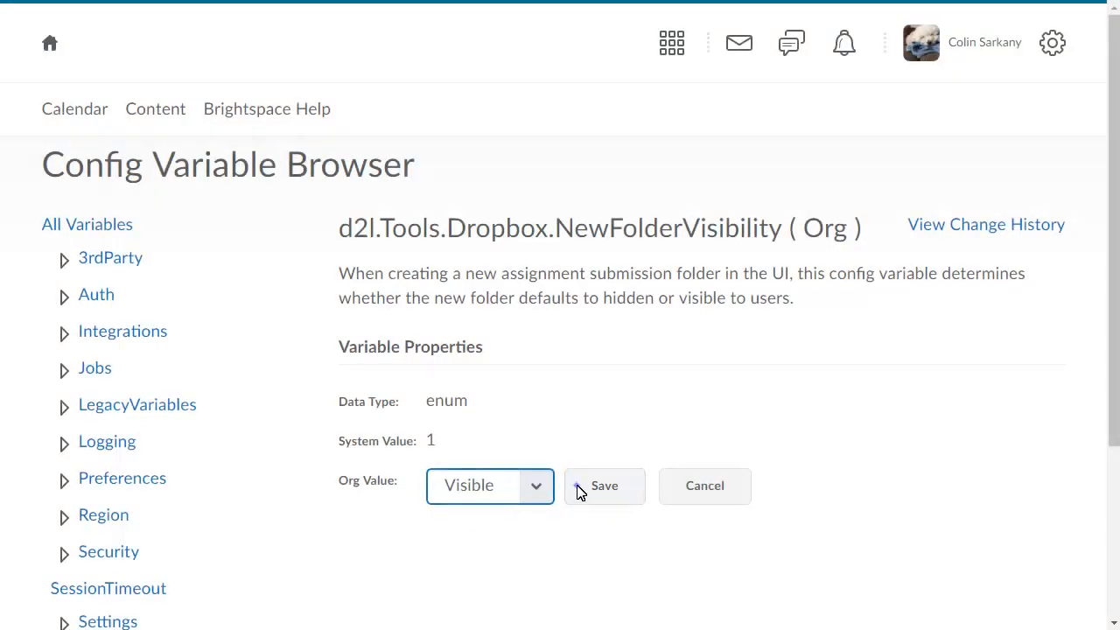
left_click(604, 487)
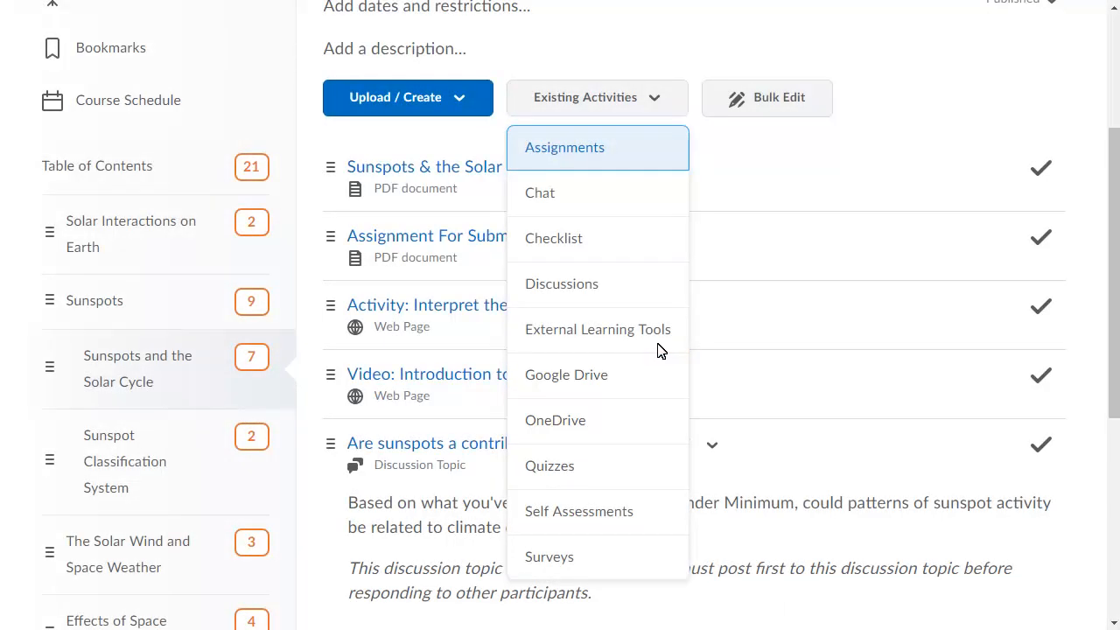
- Add Lecture Notes.docx from Google Drive as an existing activity in the Sunspots module
left_click(567, 375)
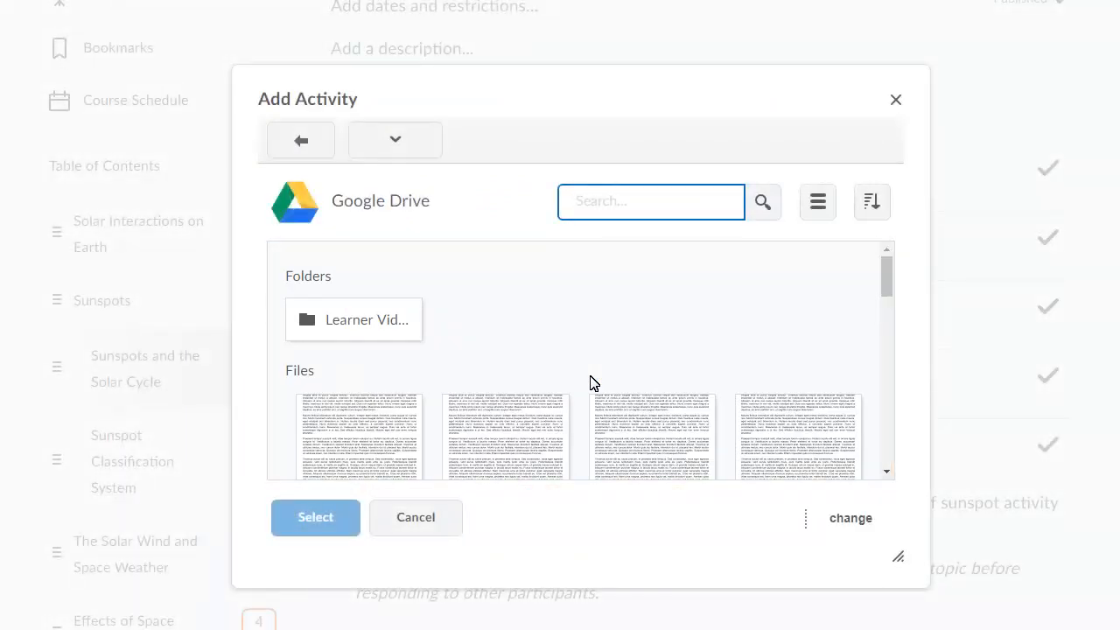
mouse_move(350, 434)
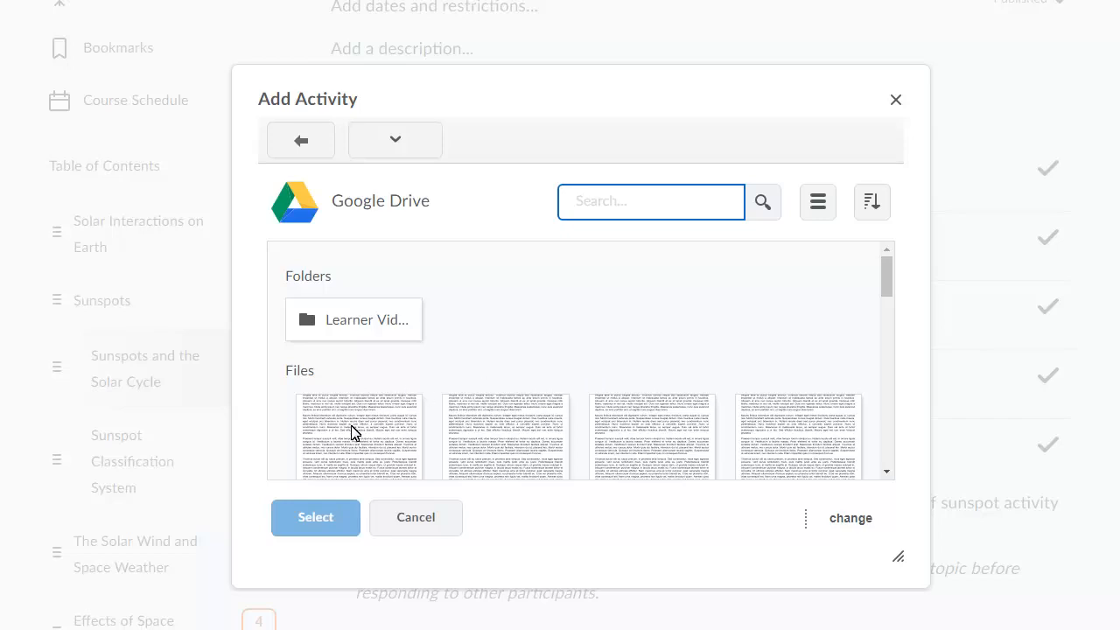
left_click(357, 429)
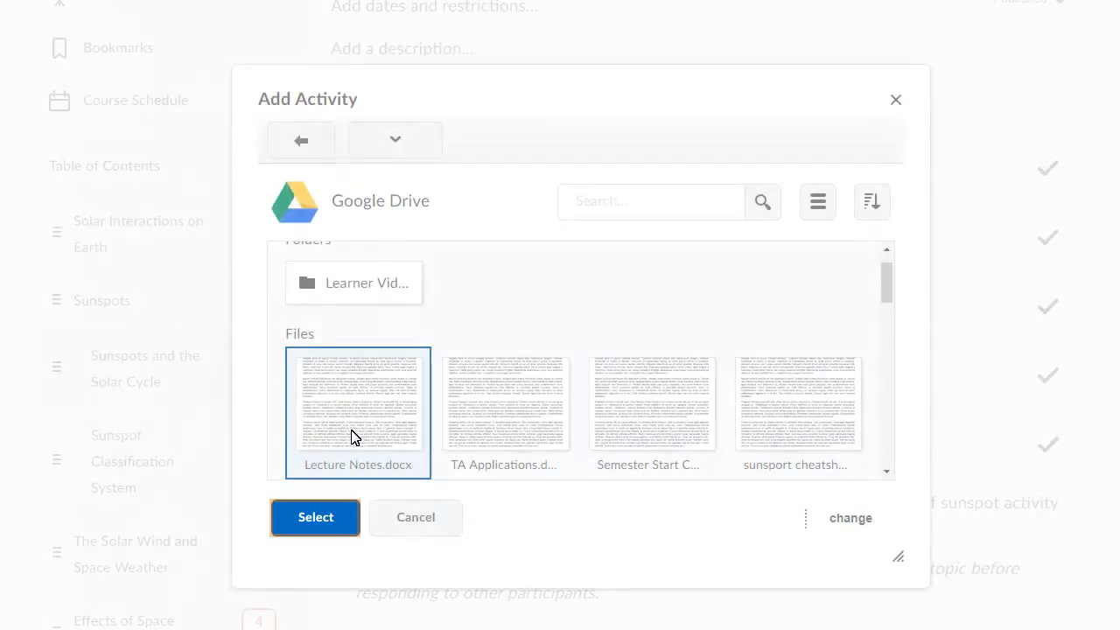
left_click(315, 516)
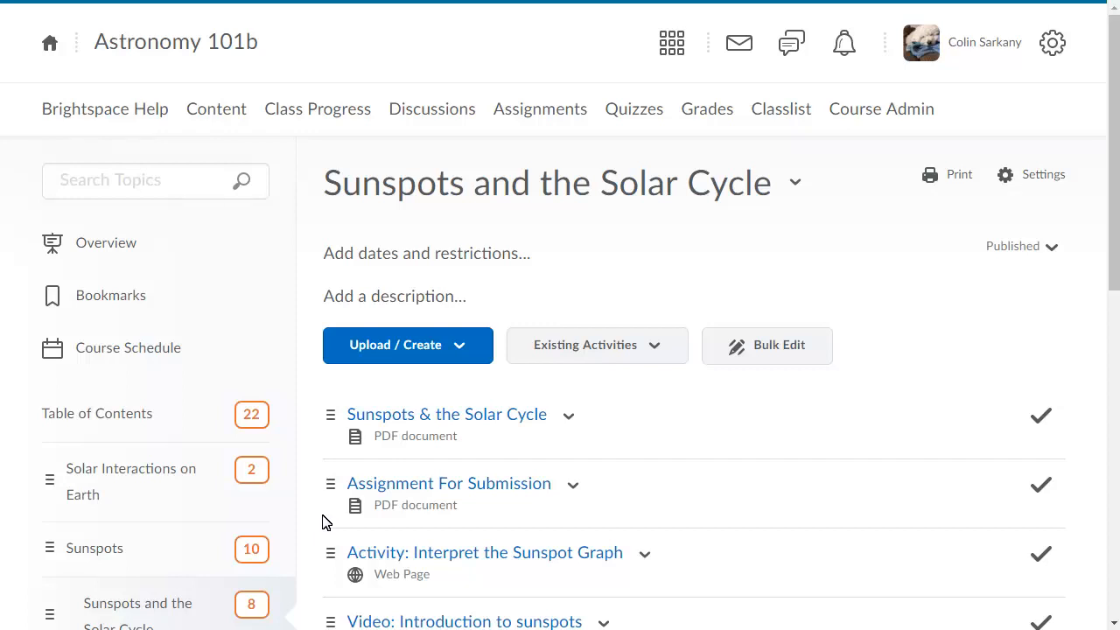
mouse_move(1075, 575)
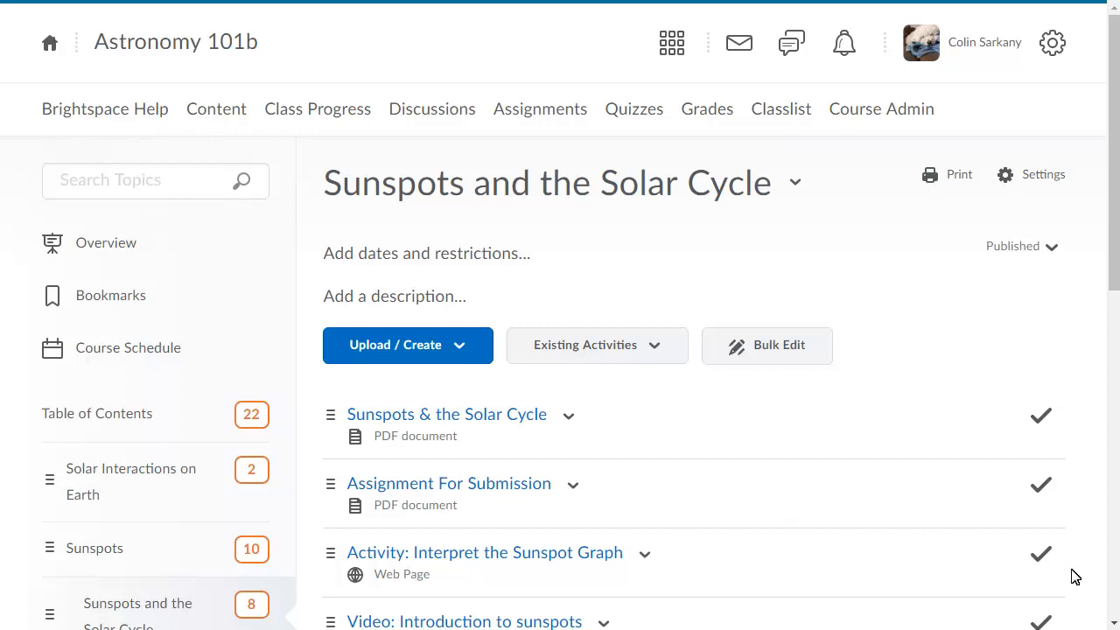
scroll("down", 3)
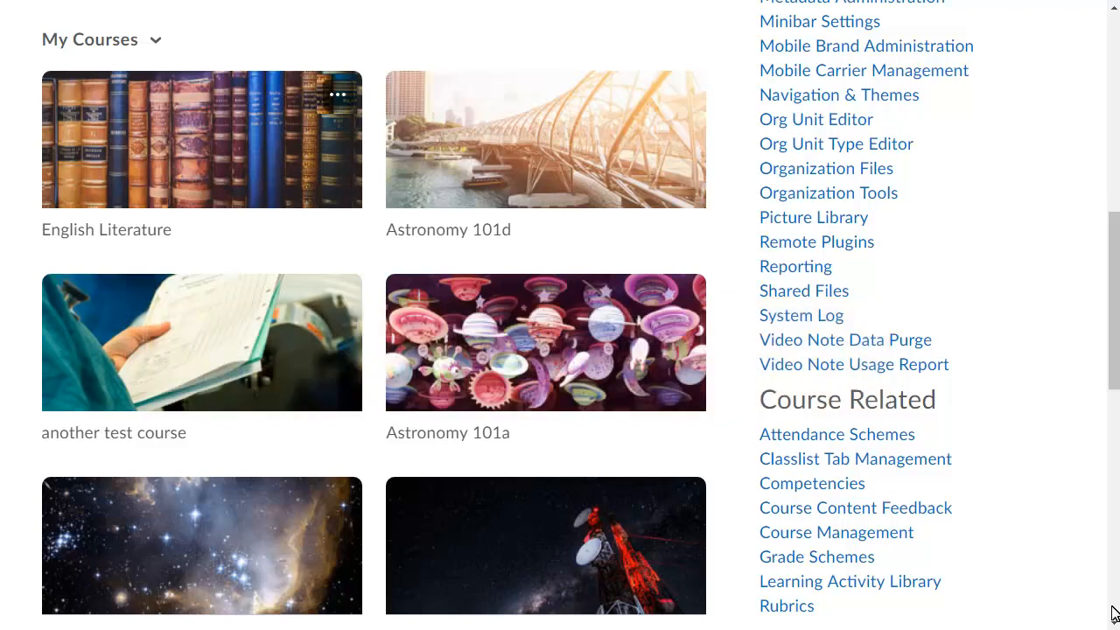
- Choose Change Image for the English Literature tile and begin uploading a new picture
left_click(337, 94)
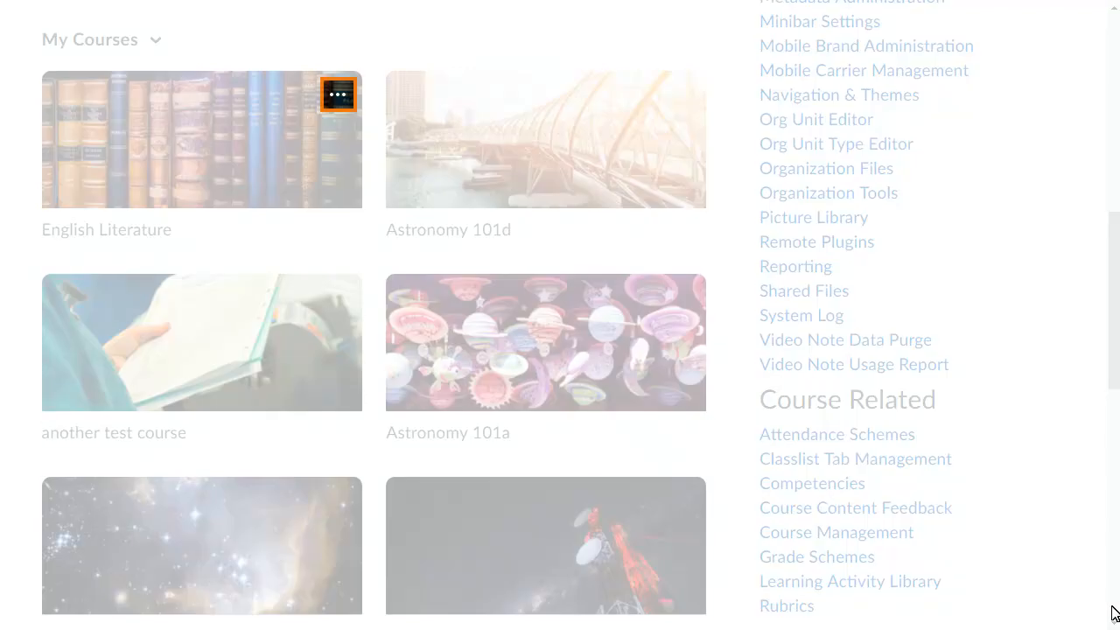
left_click(337, 95)
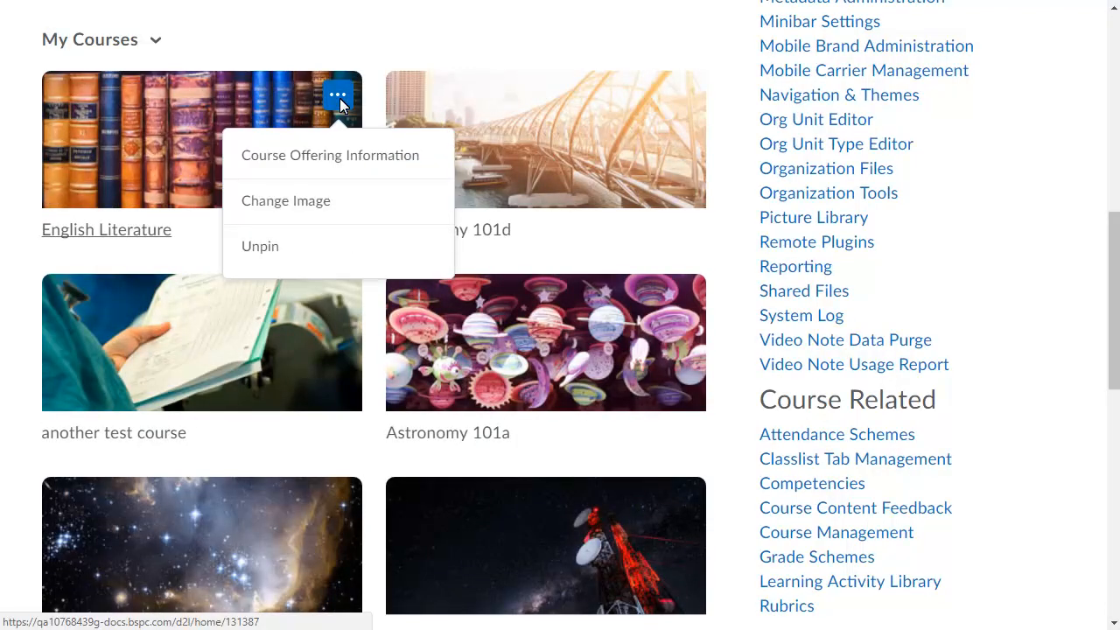
left_click(285, 199)
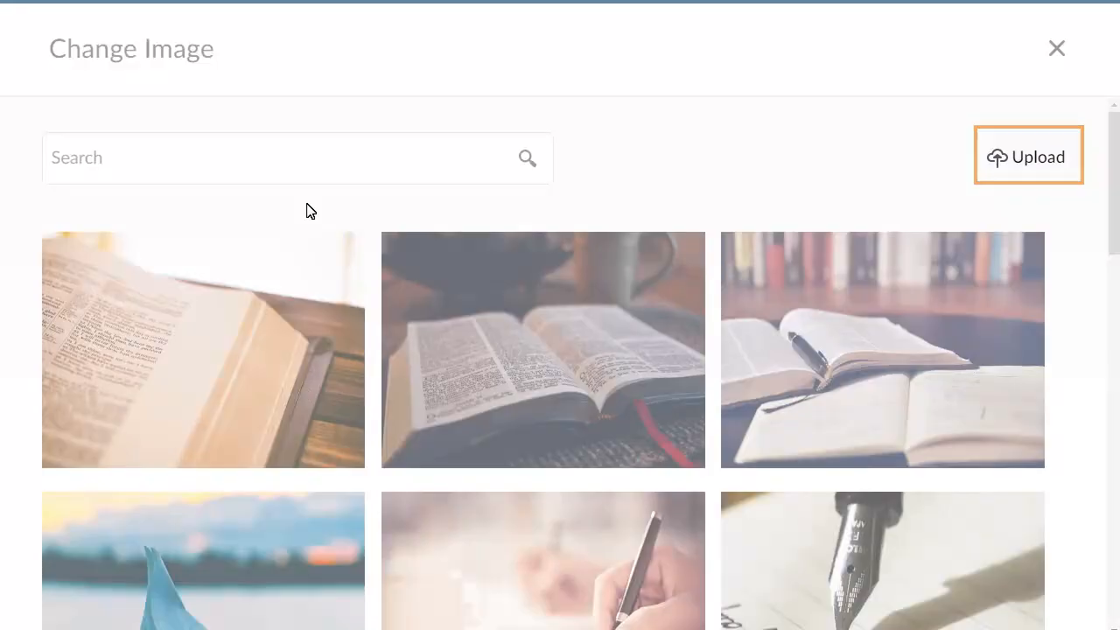
left_click(1057, 49)
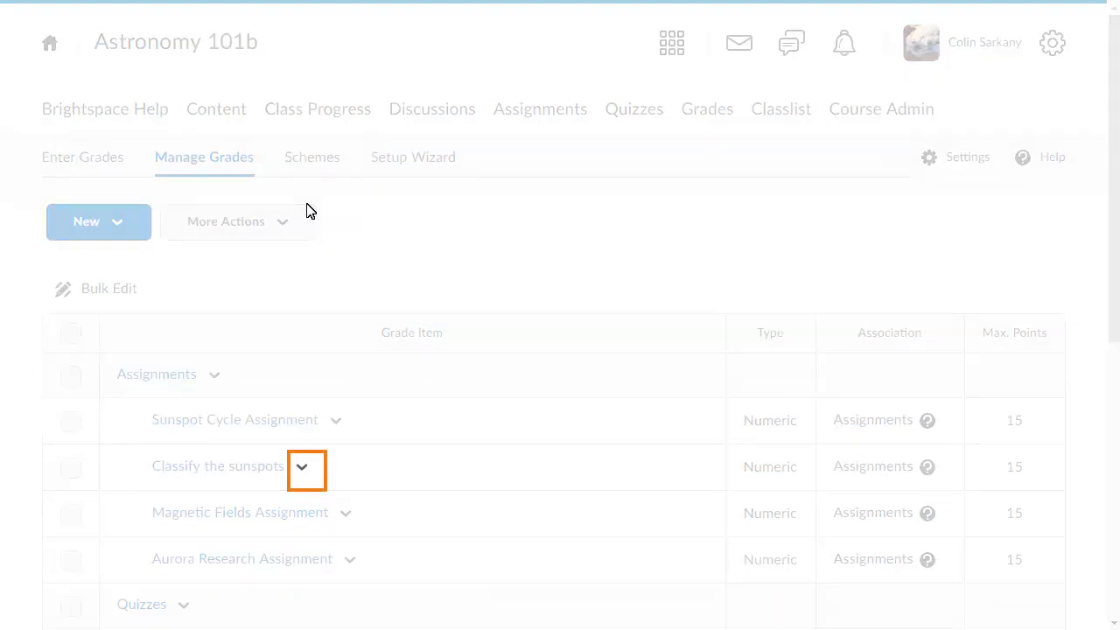
- Enter grades for Classify the sunspots and choose Bulk edit exemptions from a student's options
left_click(301, 466)
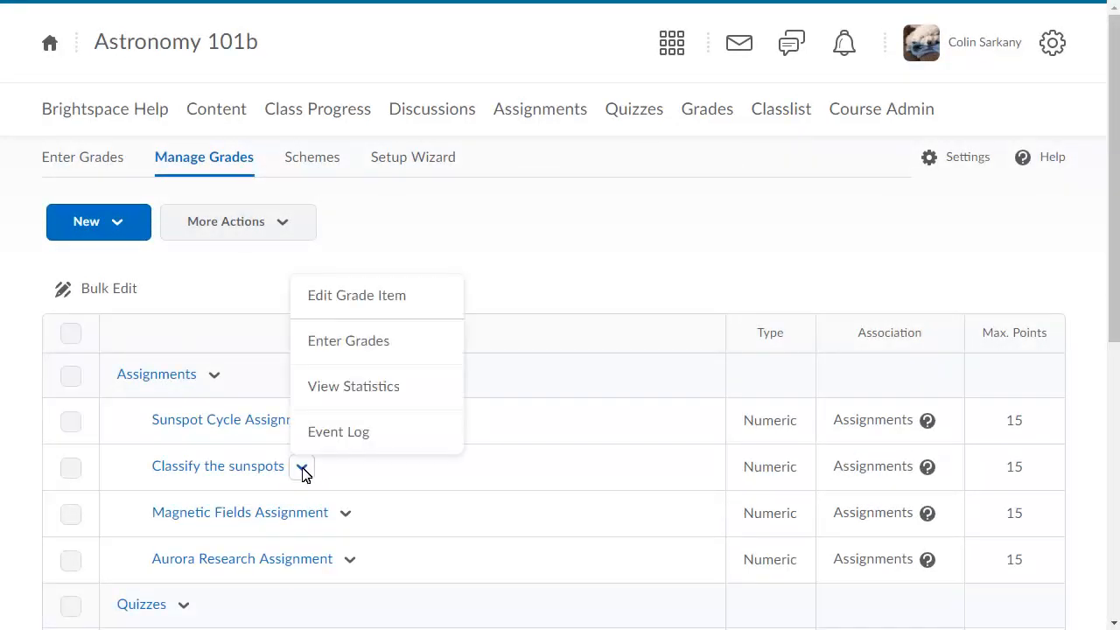
mouse_move(357, 399)
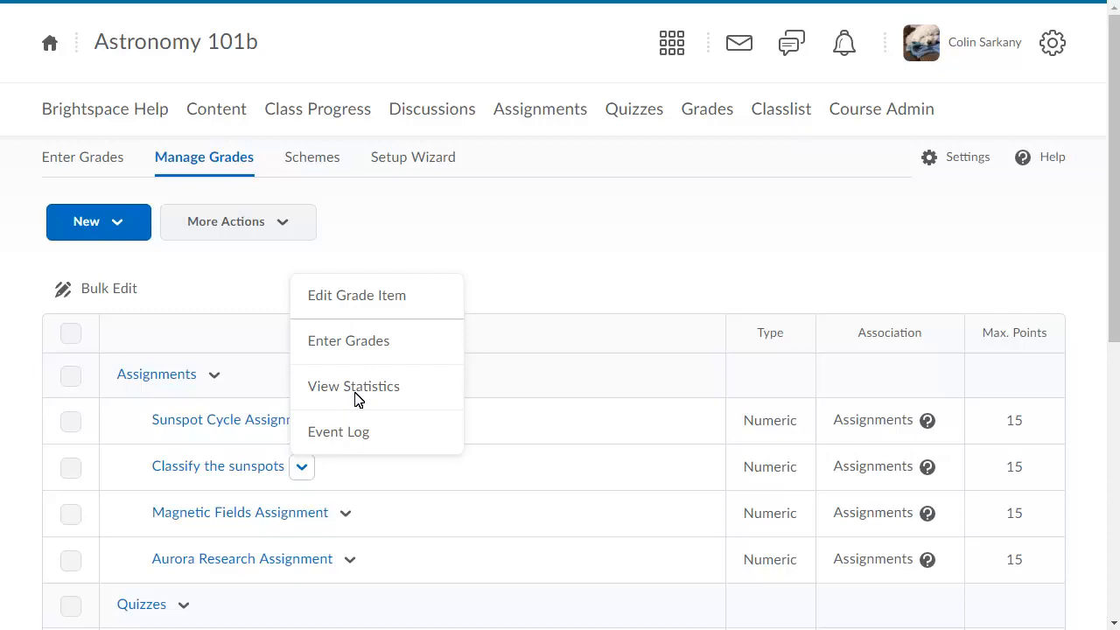
left_click(349, 339)
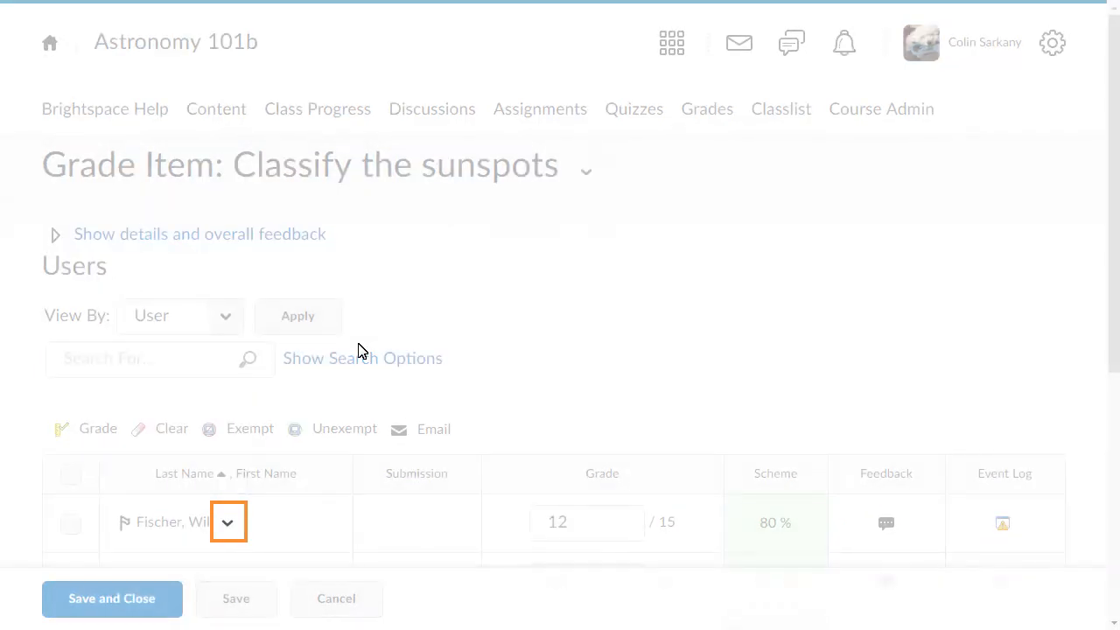
left_click(227, 521)
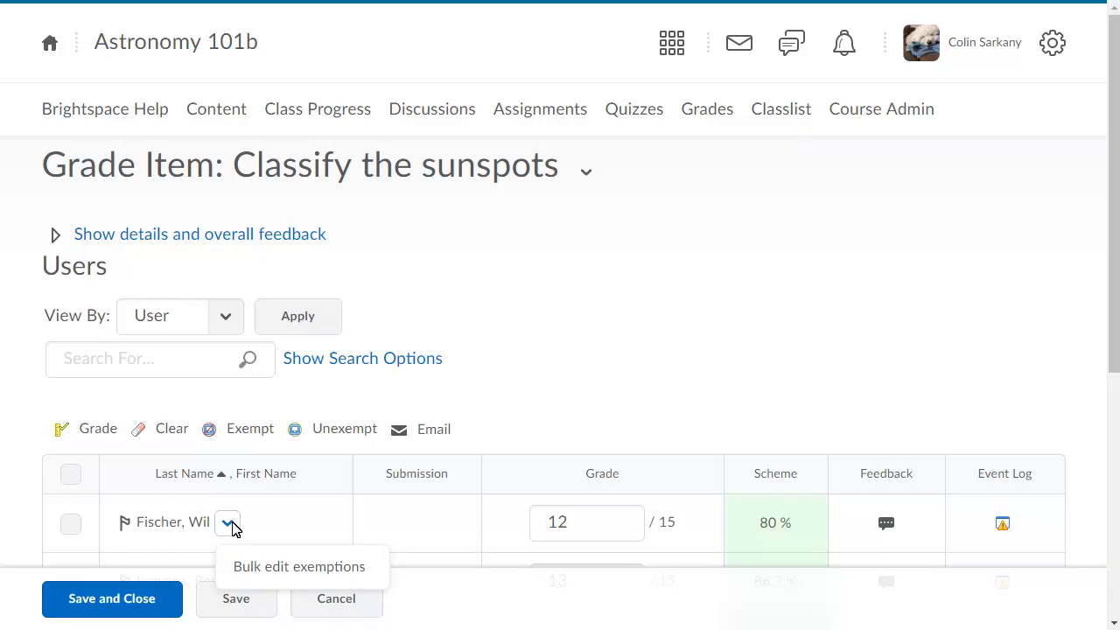
mouse_move(273, 549)
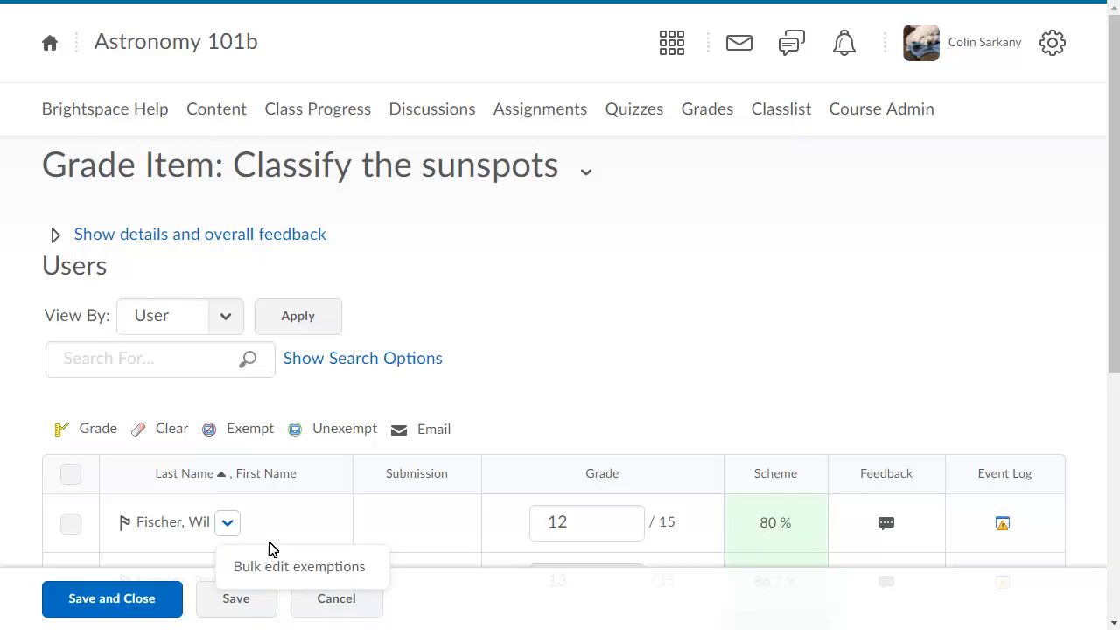
left_click(298, 567)
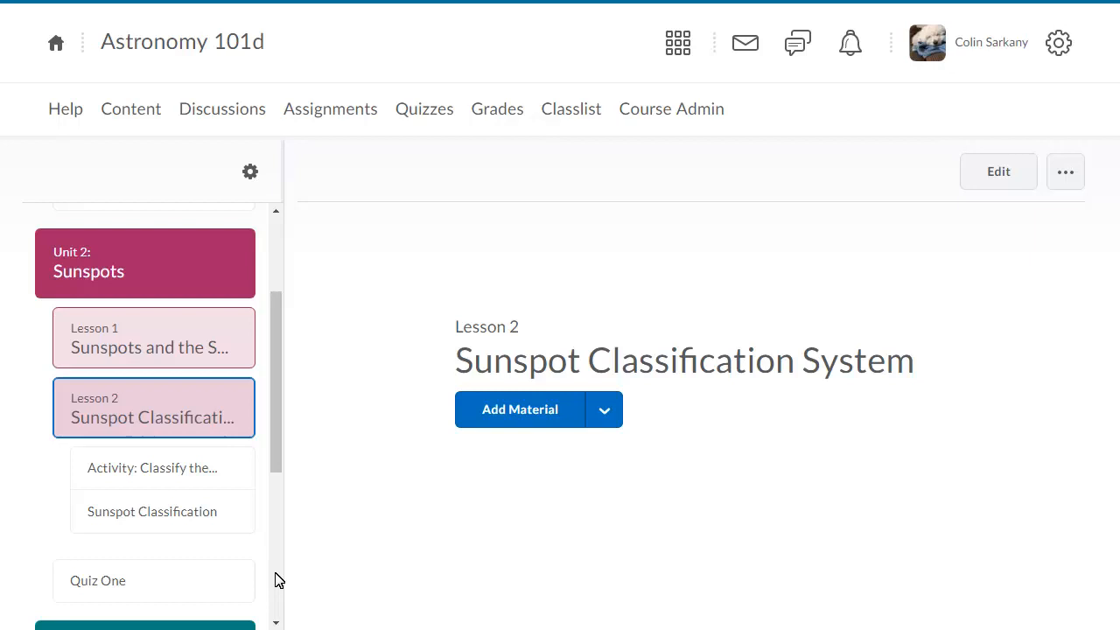
mouse_move(520, 409)
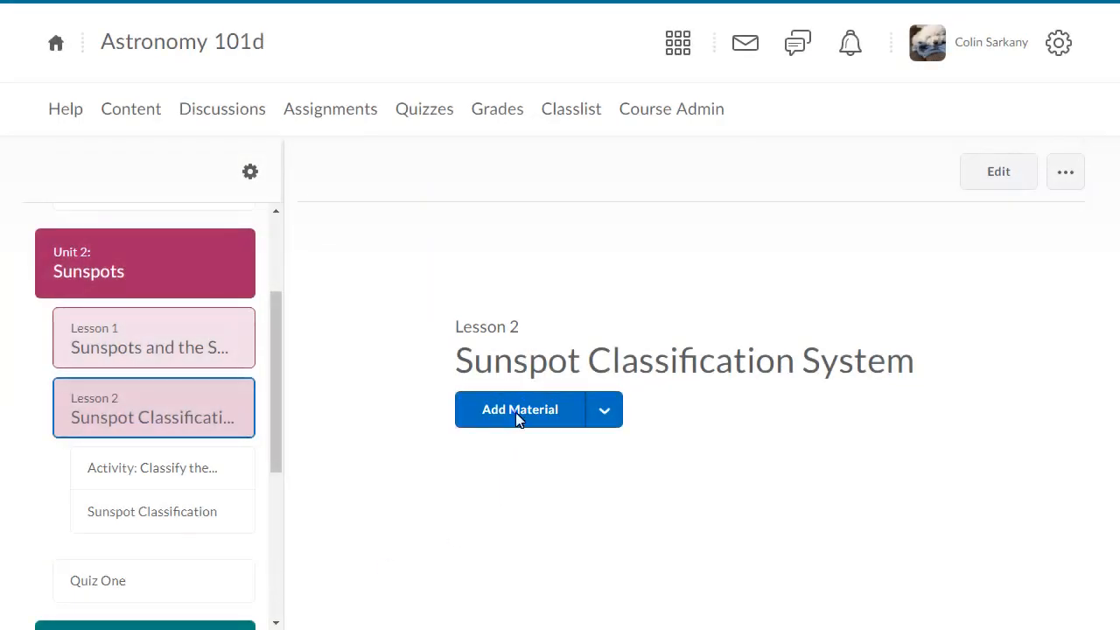
- Add a new Document as material in Lesson 2, Sunspot Classification System
left_click(520, 410)
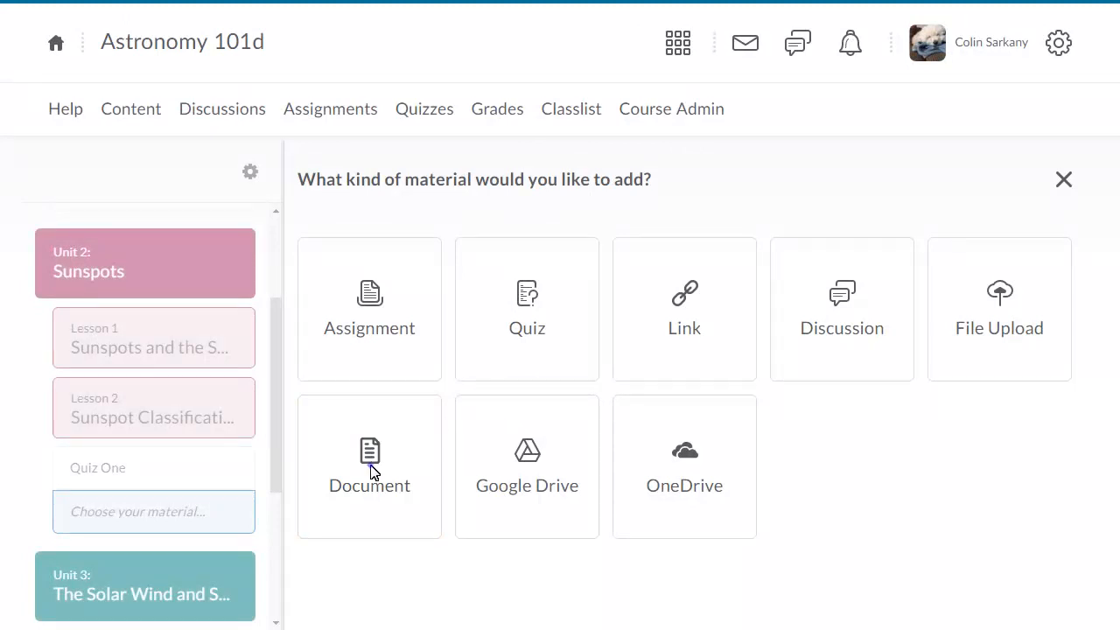
left_click(368, 465)
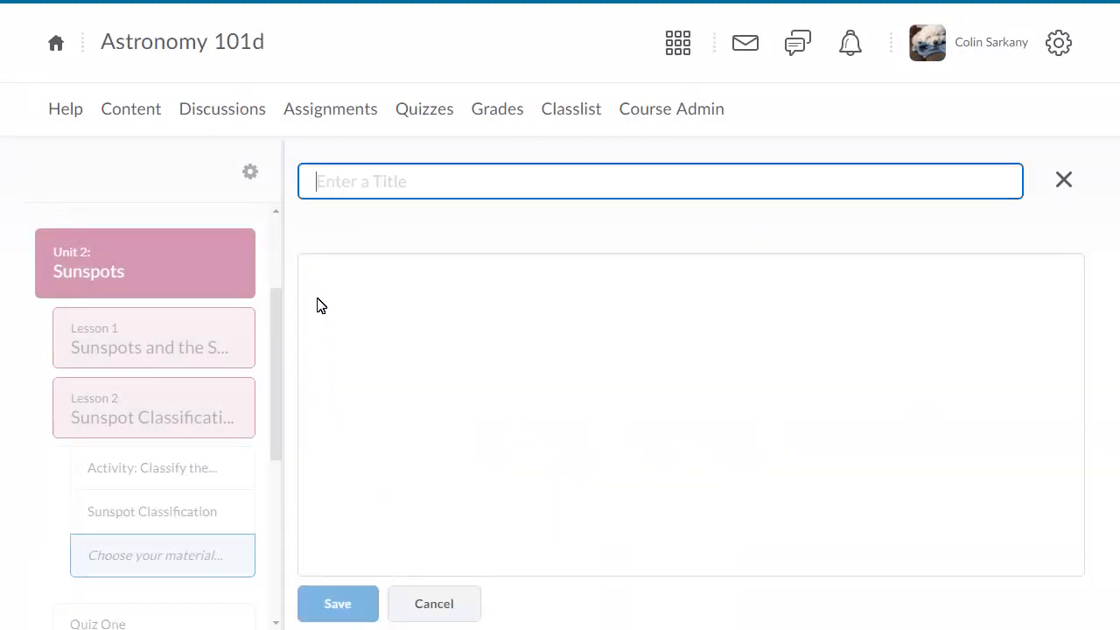